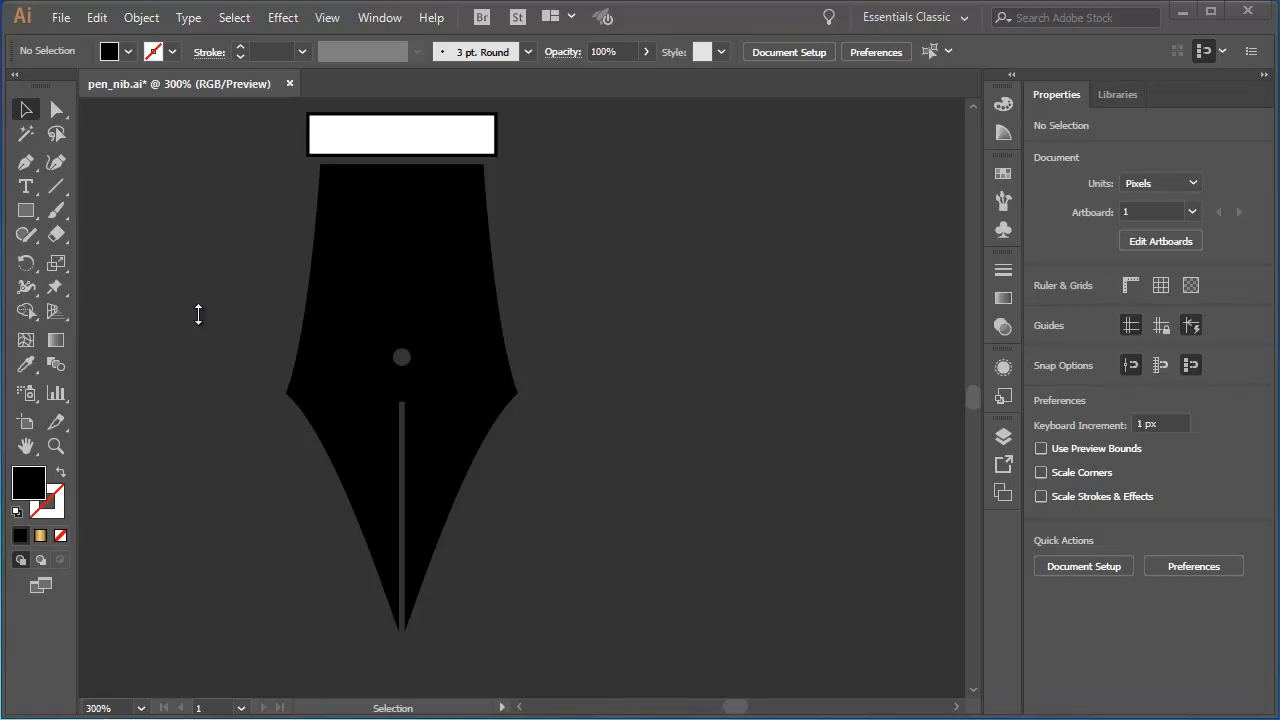
- Show the Swatches panel from the right-hand dock
click(1003, 173)
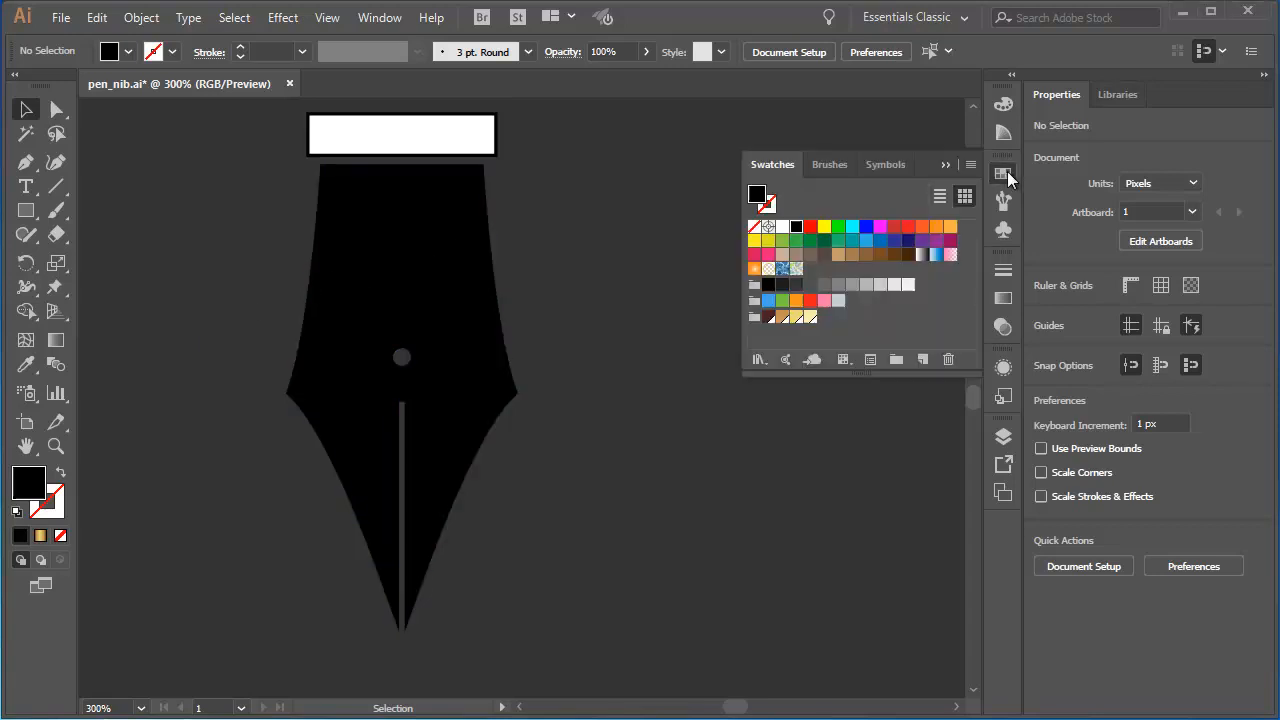
mouse_move(785, 318)
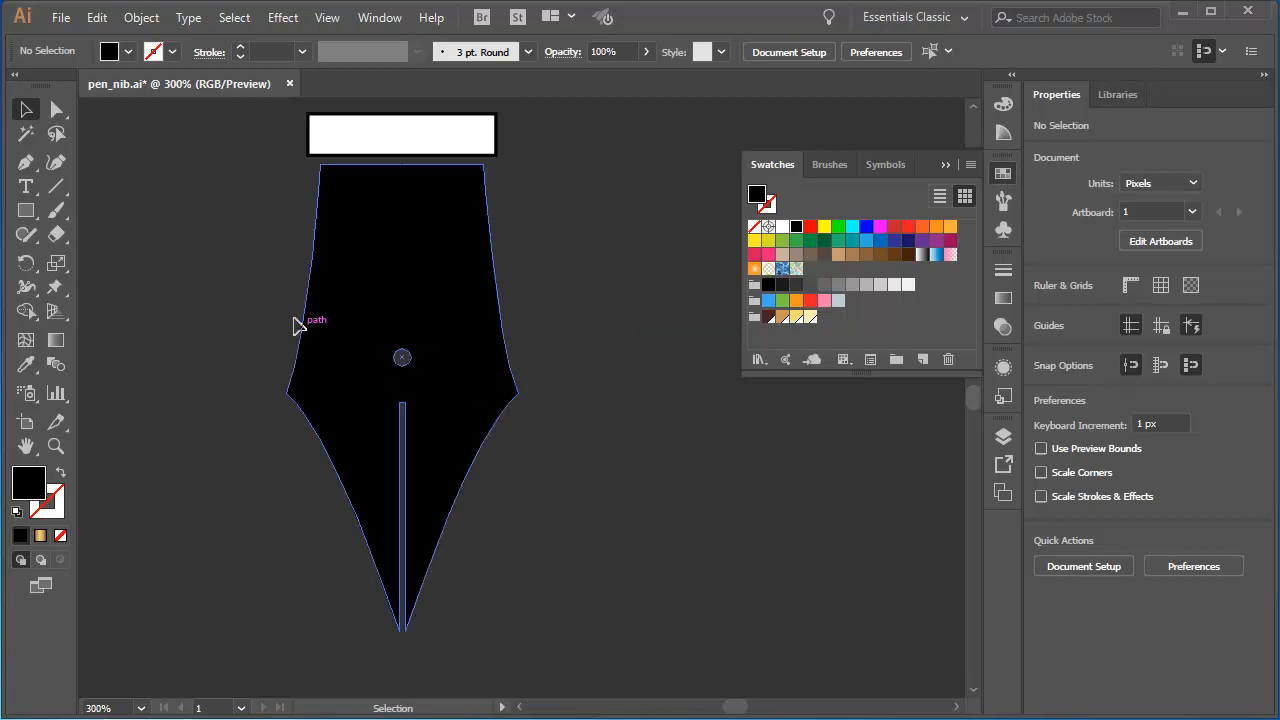
mouse_move(378, 320)
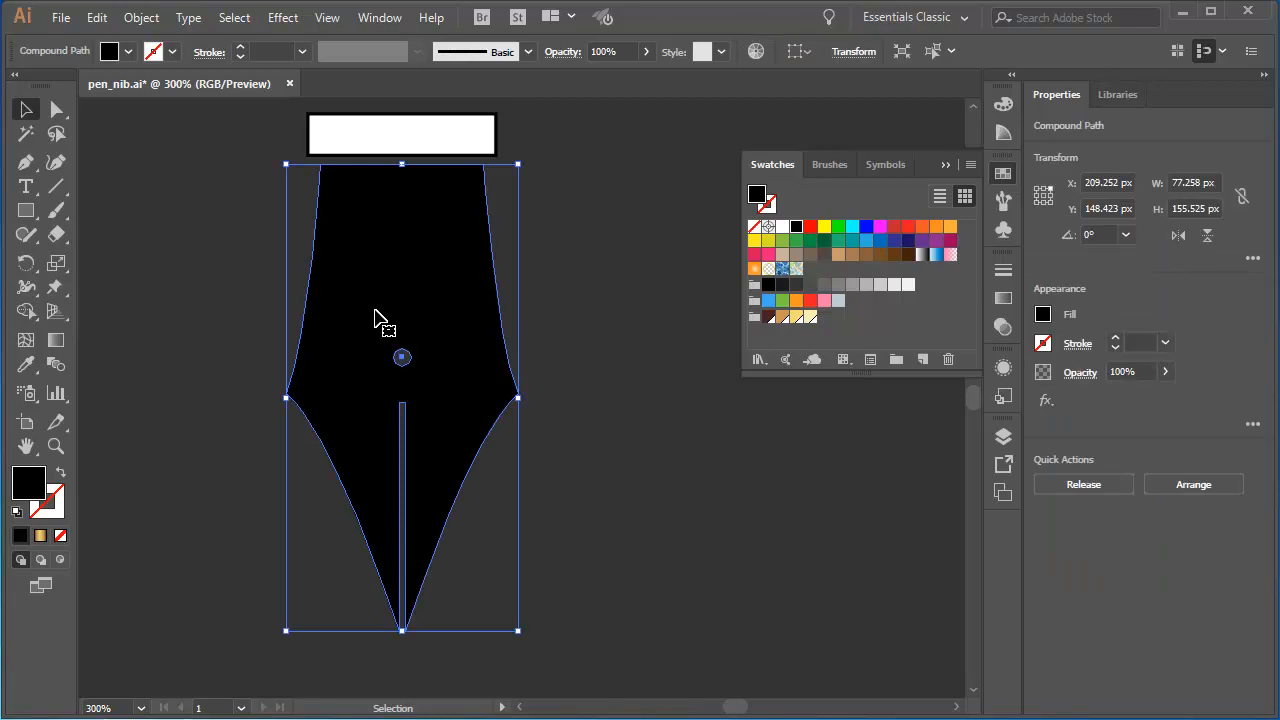
mouse_move(735, 190)
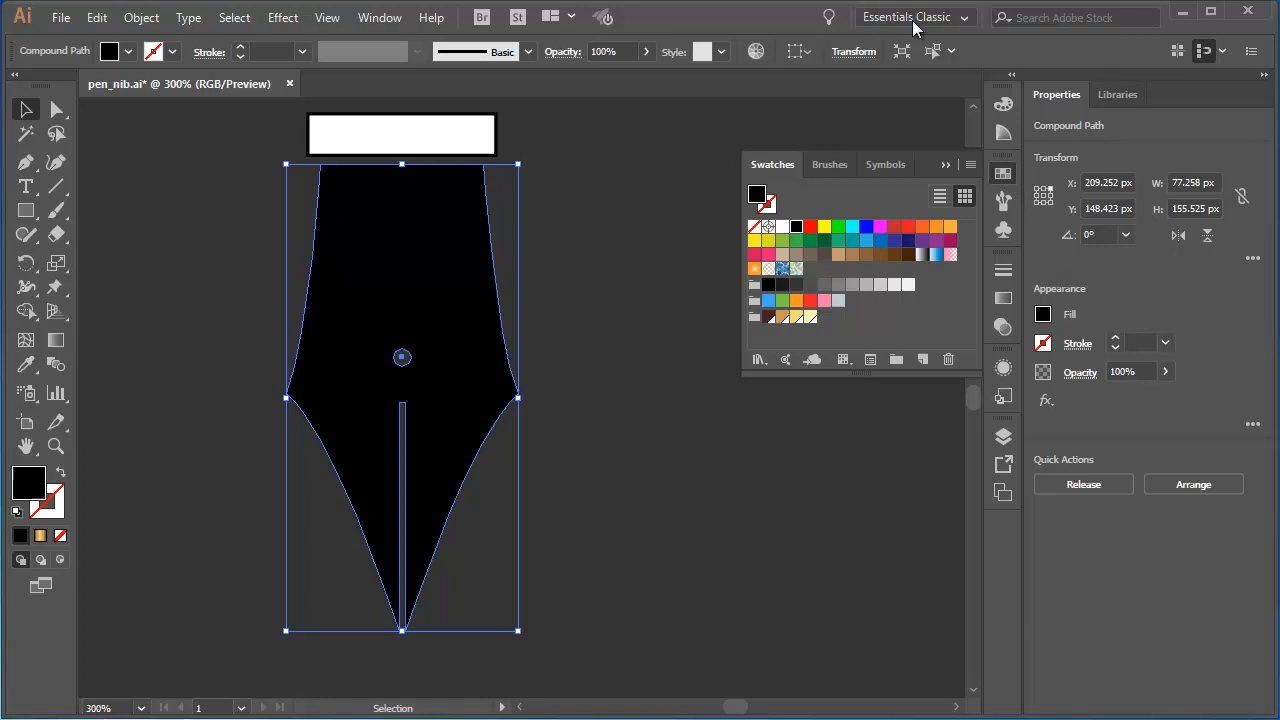
mouse_move(1080, 96)
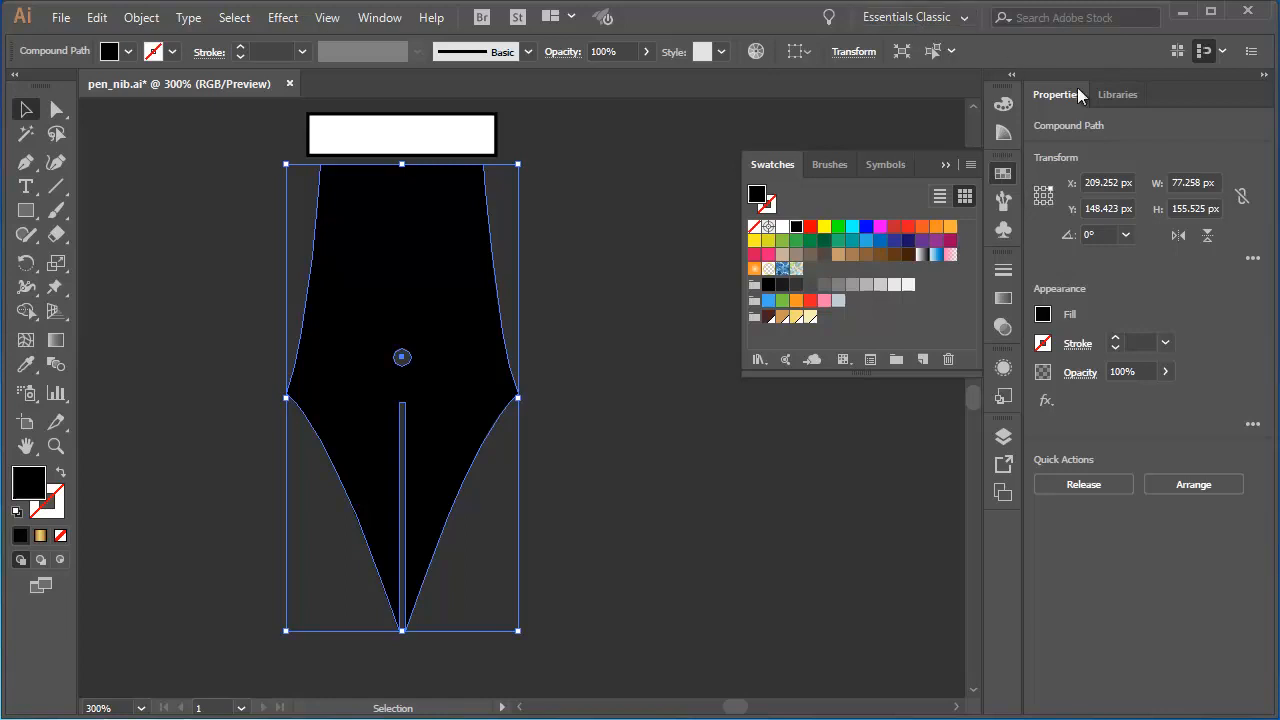
mouse_move(1152, 133)
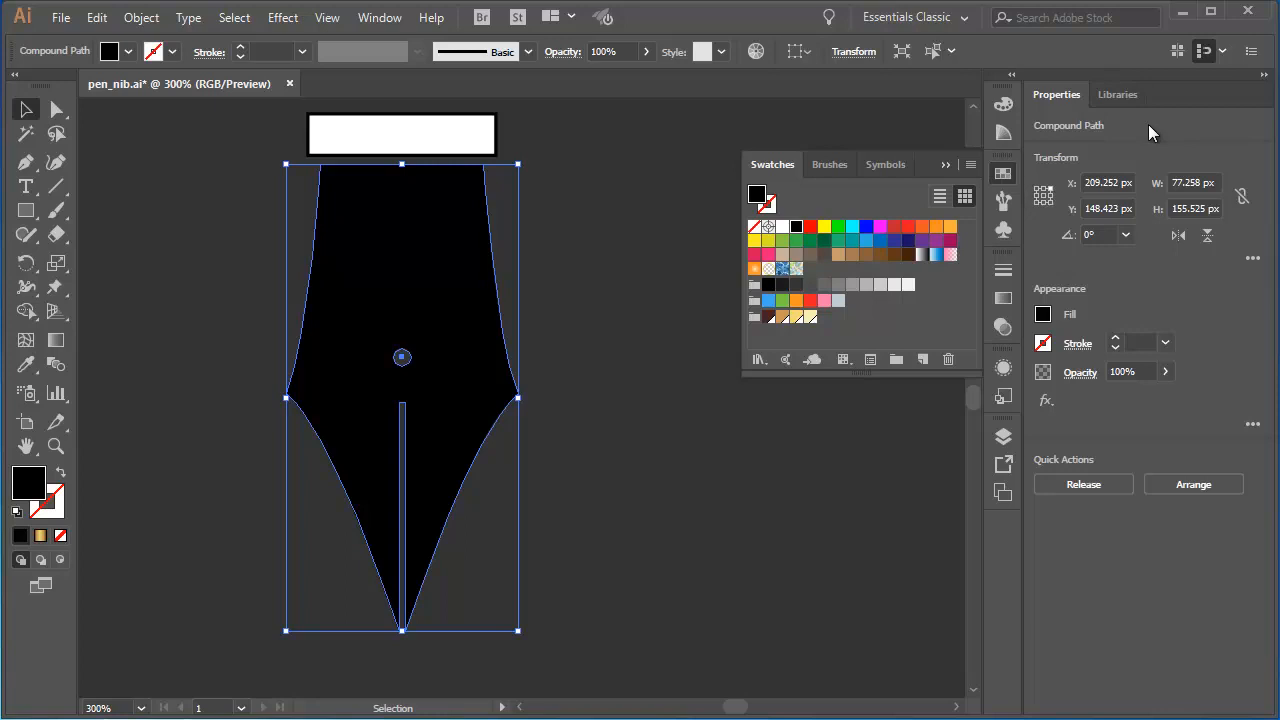
mouse_move(1057, 118)
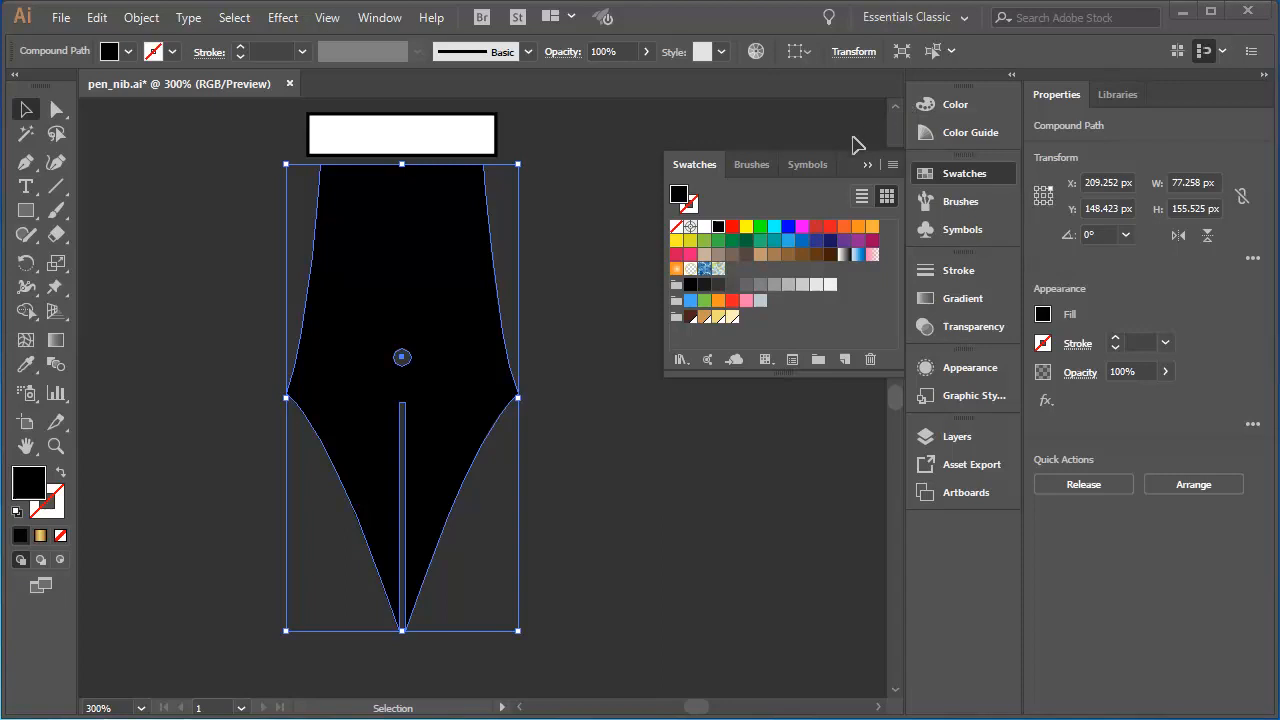
mouse_move(496, 308)
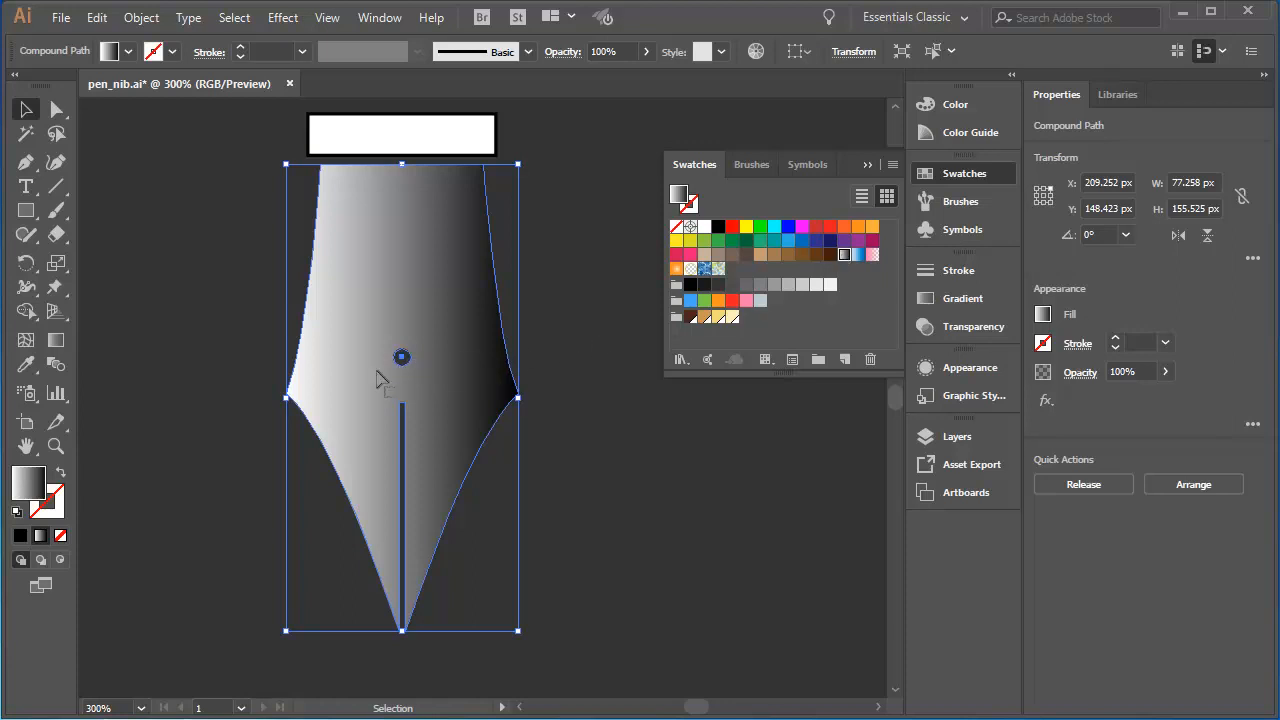
mouse_move(273, 404)
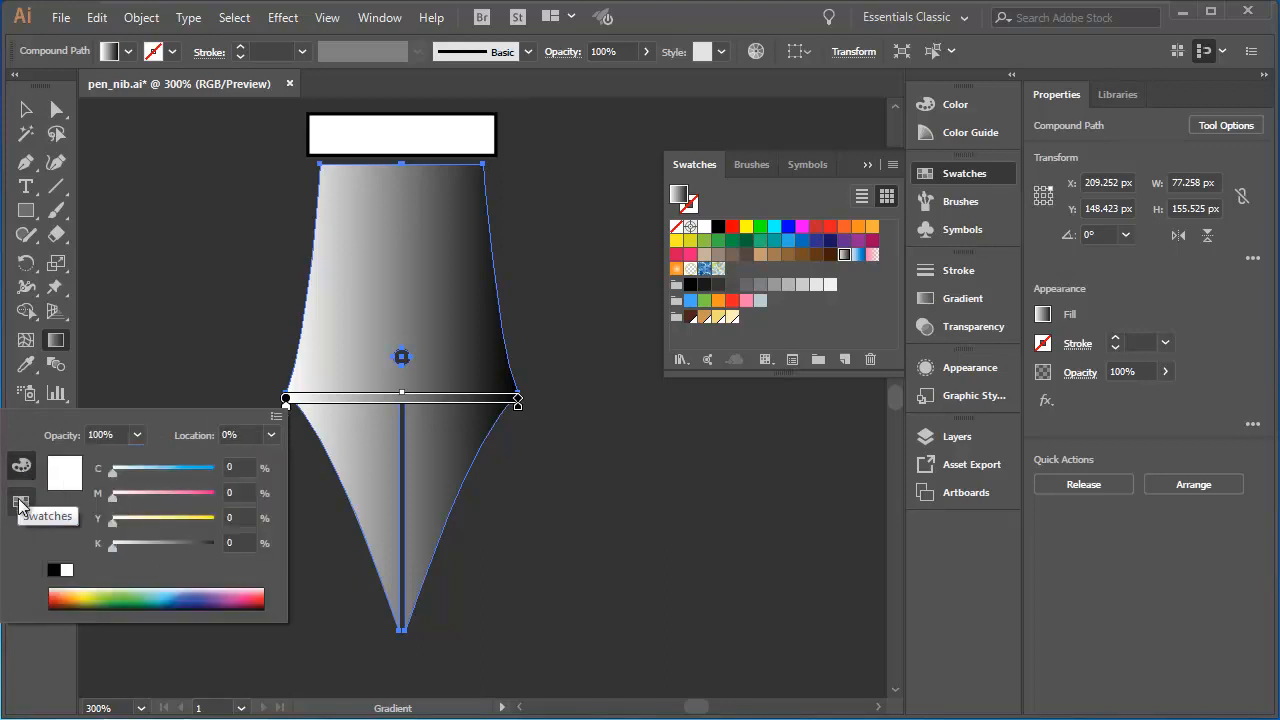
- Recolour the gradient's start and end stops to dark brown via their swatch pickers
click(21, 501)
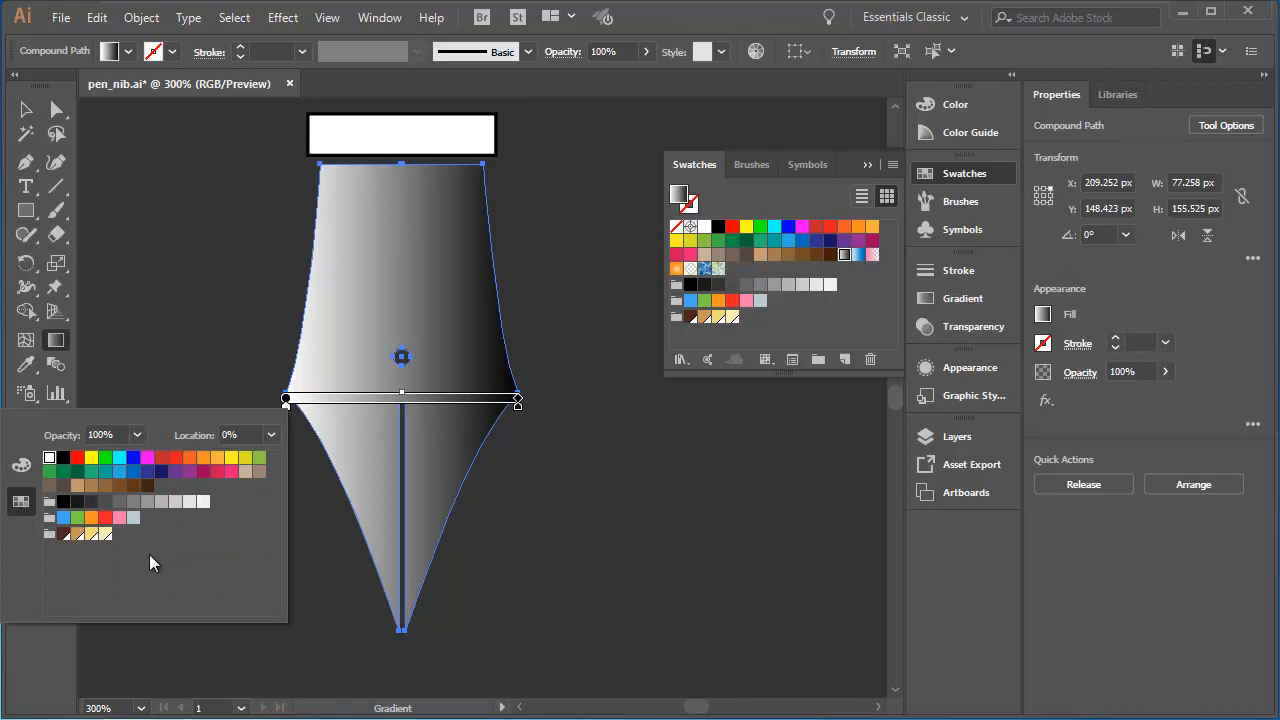
mouse_move(67, 540)
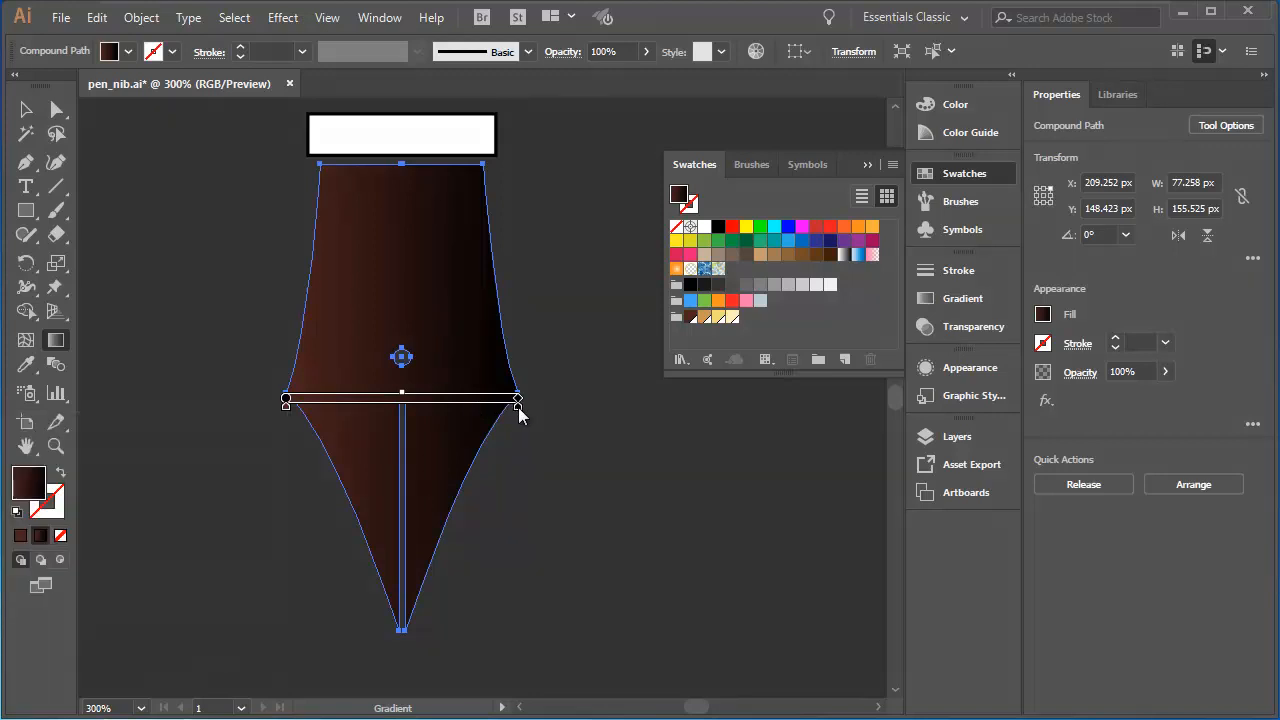
double_click(517, 399)
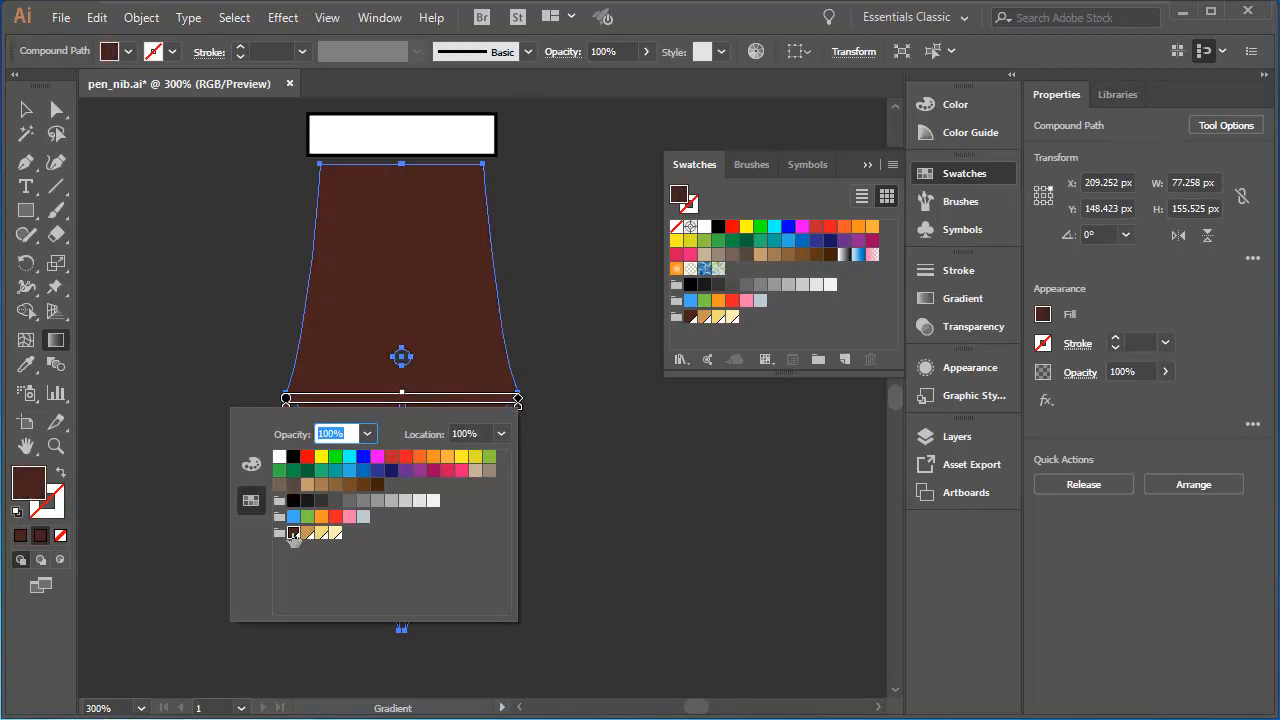
mouse_move(420, 446)
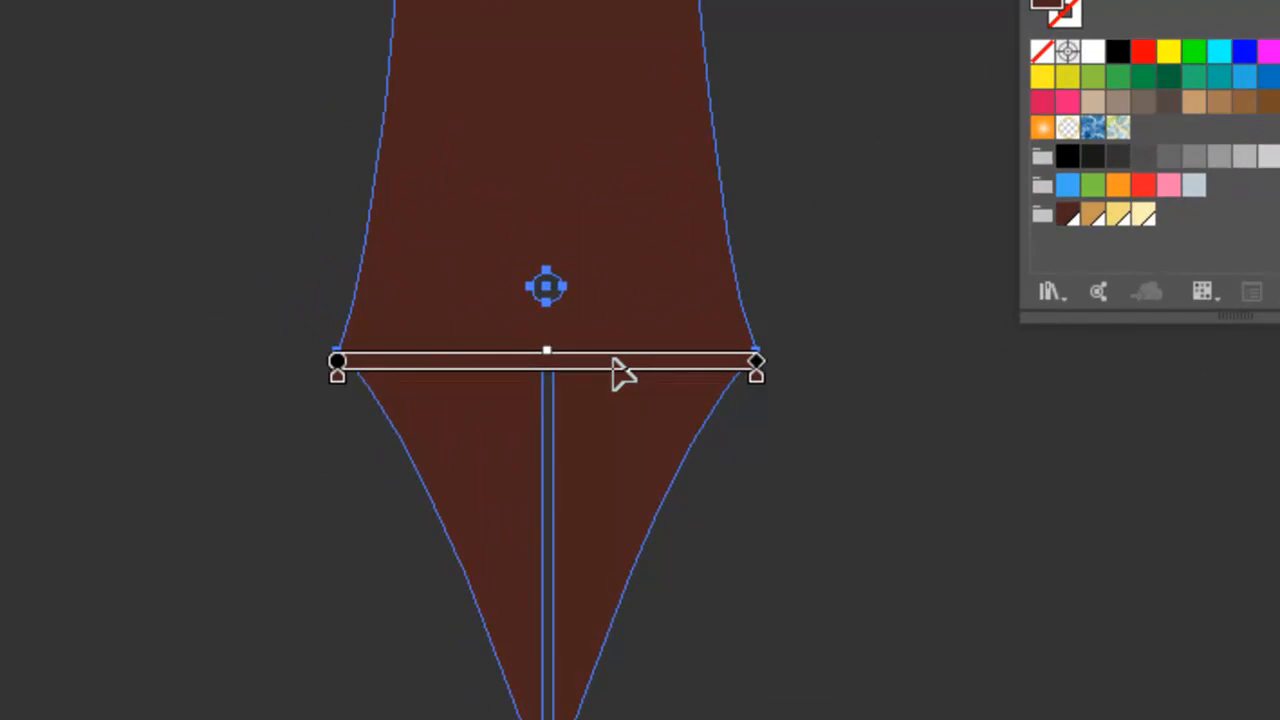
mouse_move(500, 395)
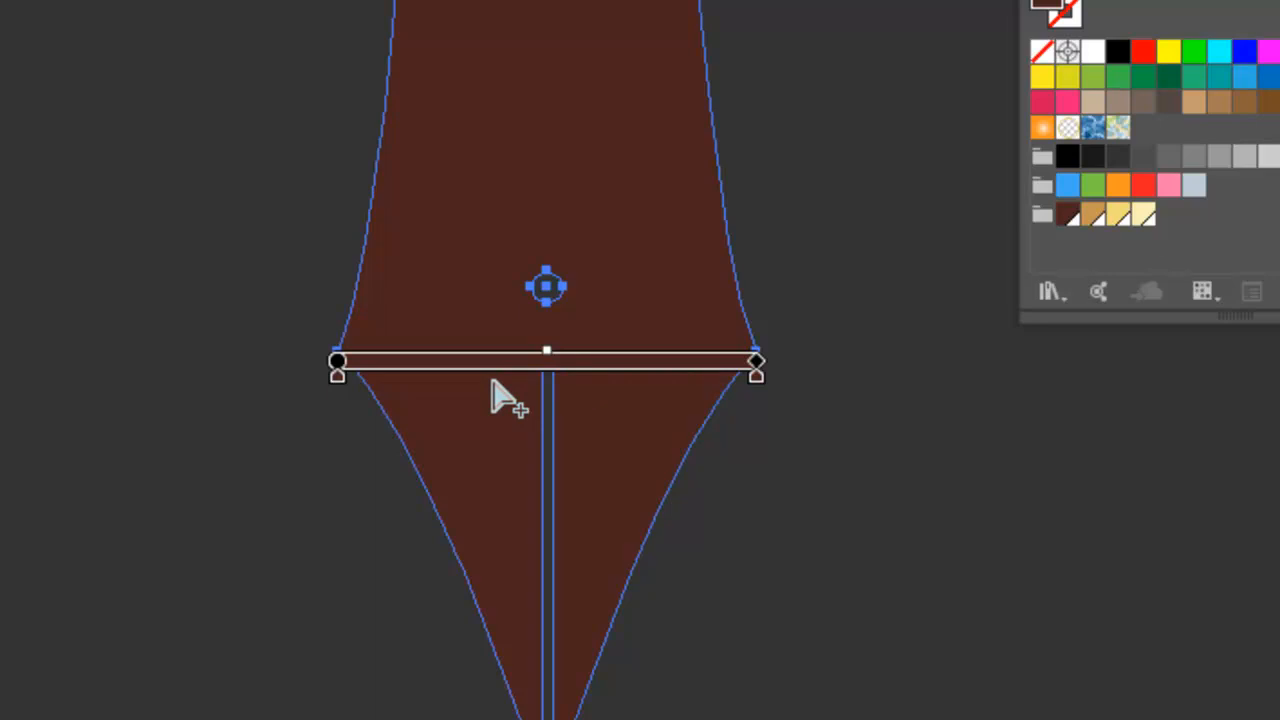
mouse_move(500, 395)
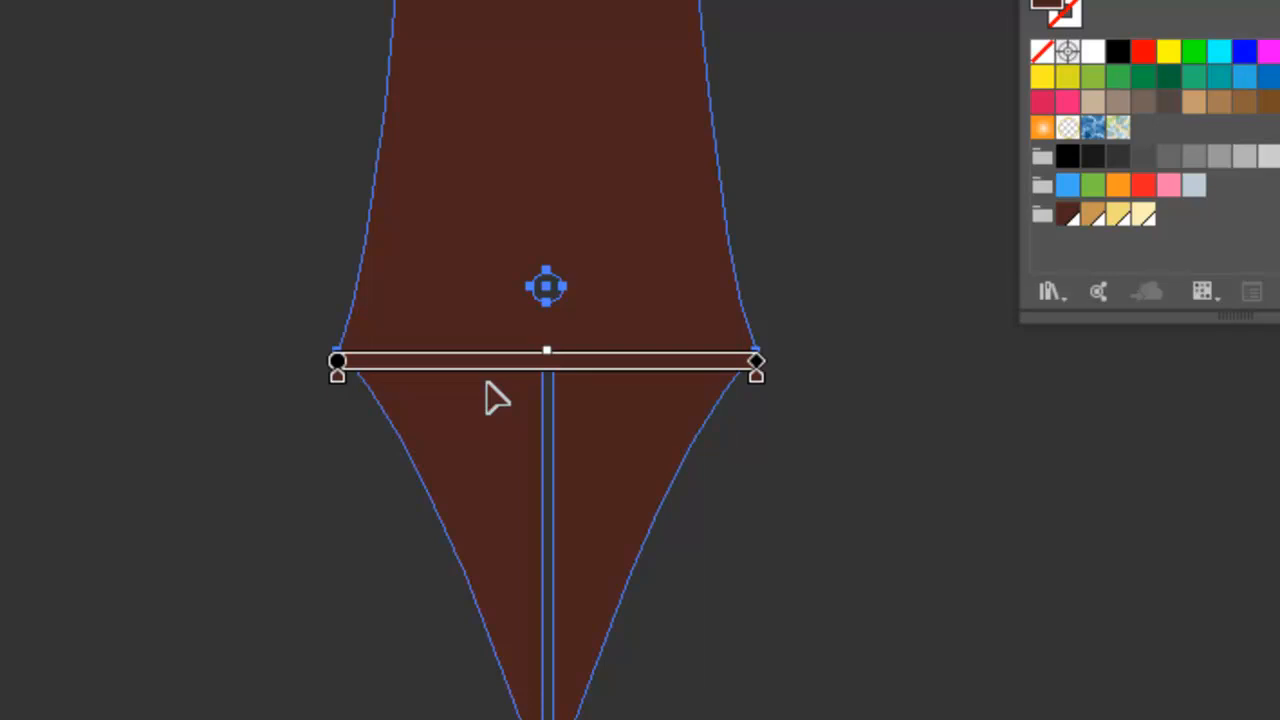
mouse_move(485, 390)
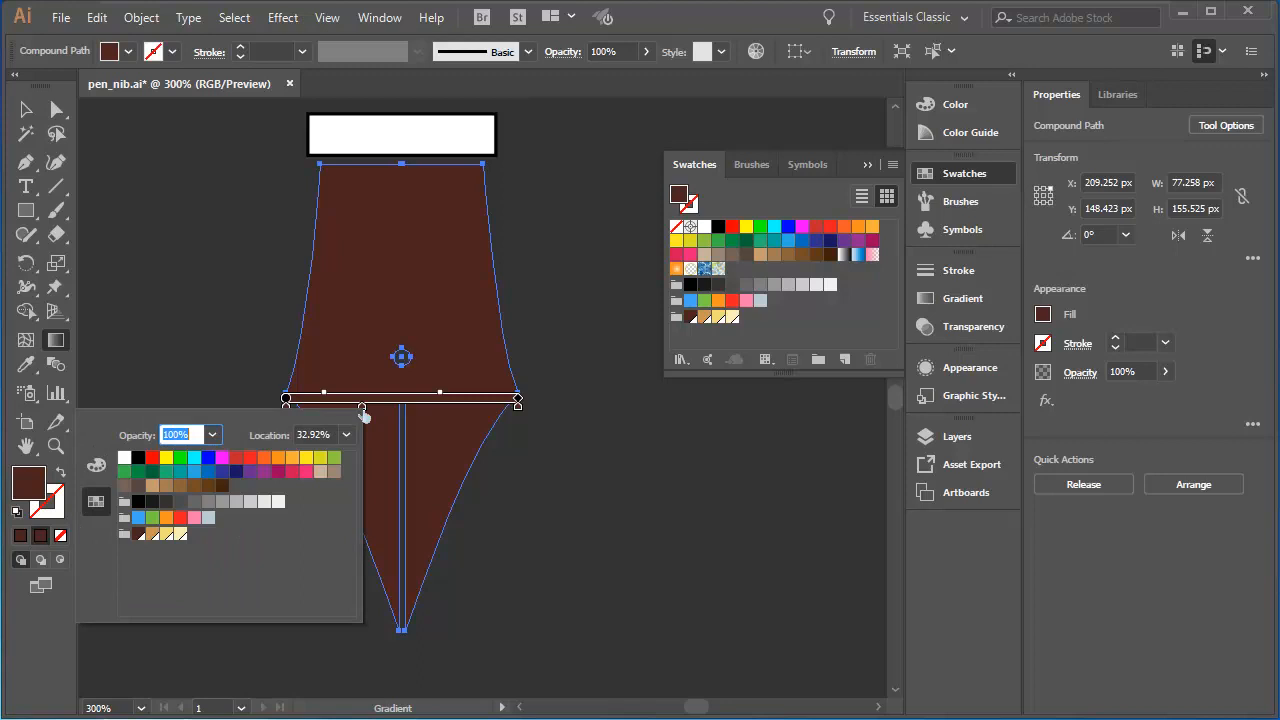
mouse_move(152, 533)
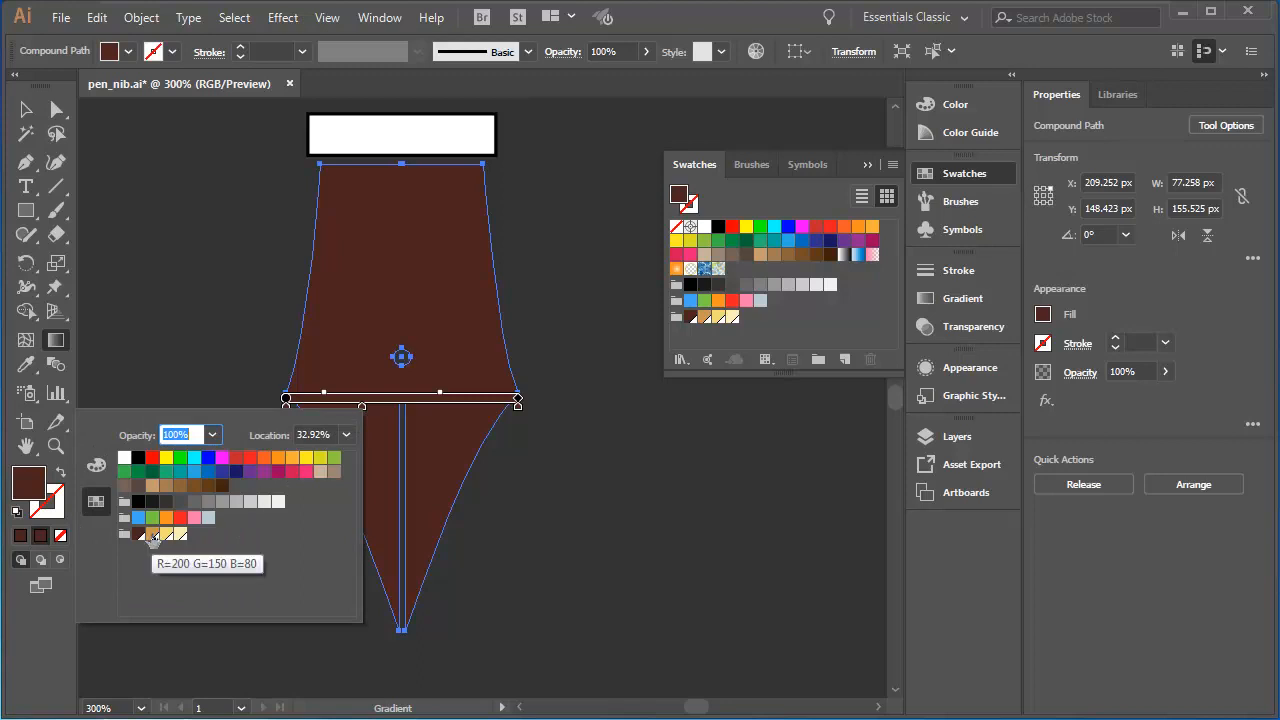
- Colour new middle stops tan gold and light gold, then edit another stop's colour
click(152, 533)
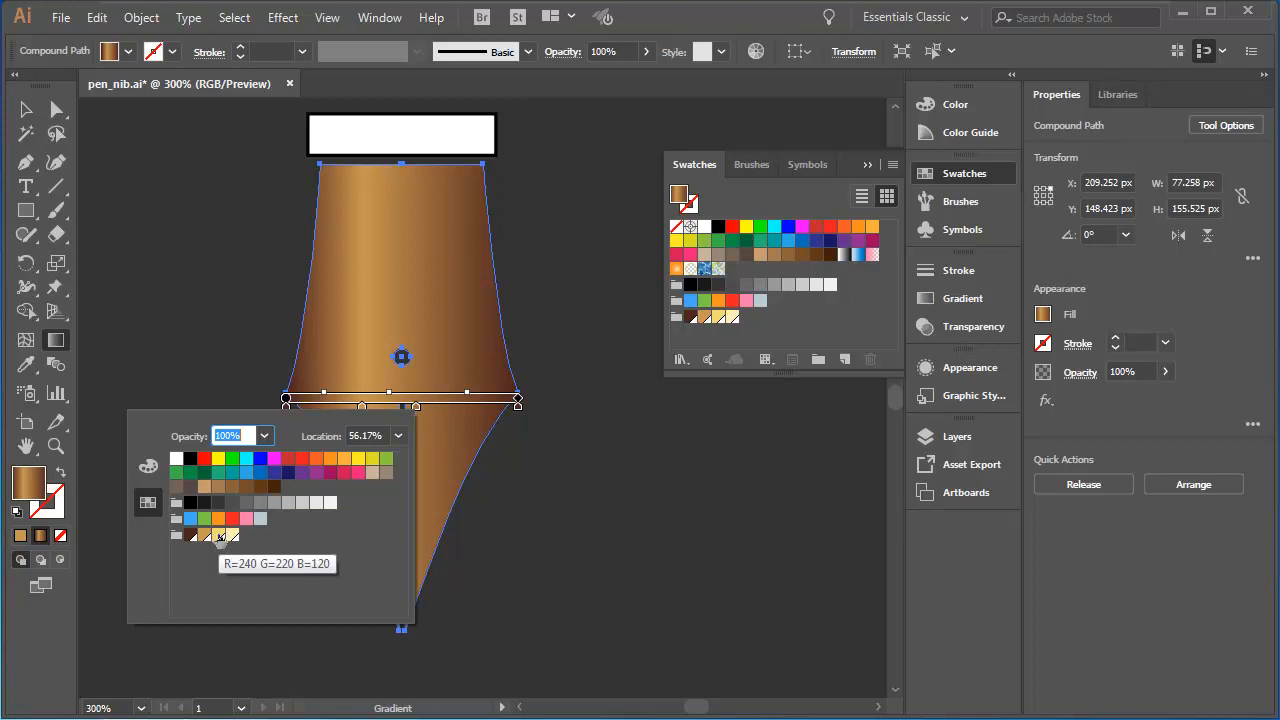
click(218, 535)
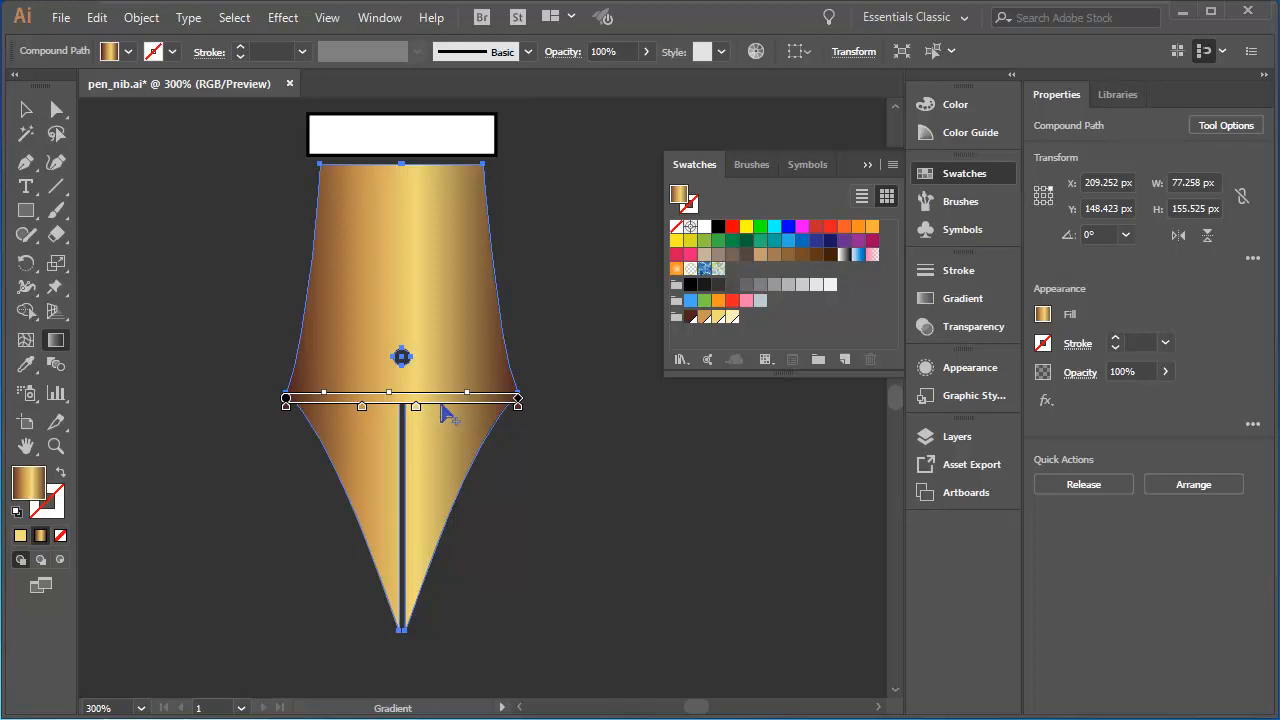
double_click(416, 405)
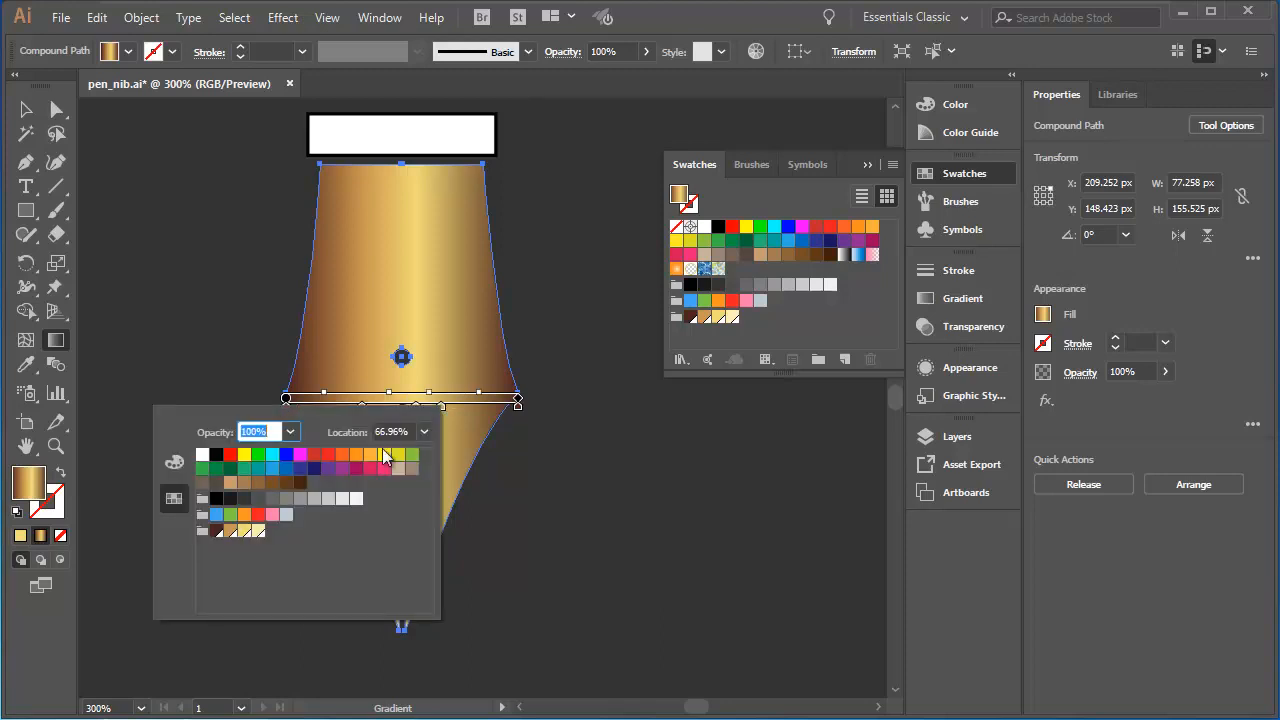
mouse_move(258, 531)
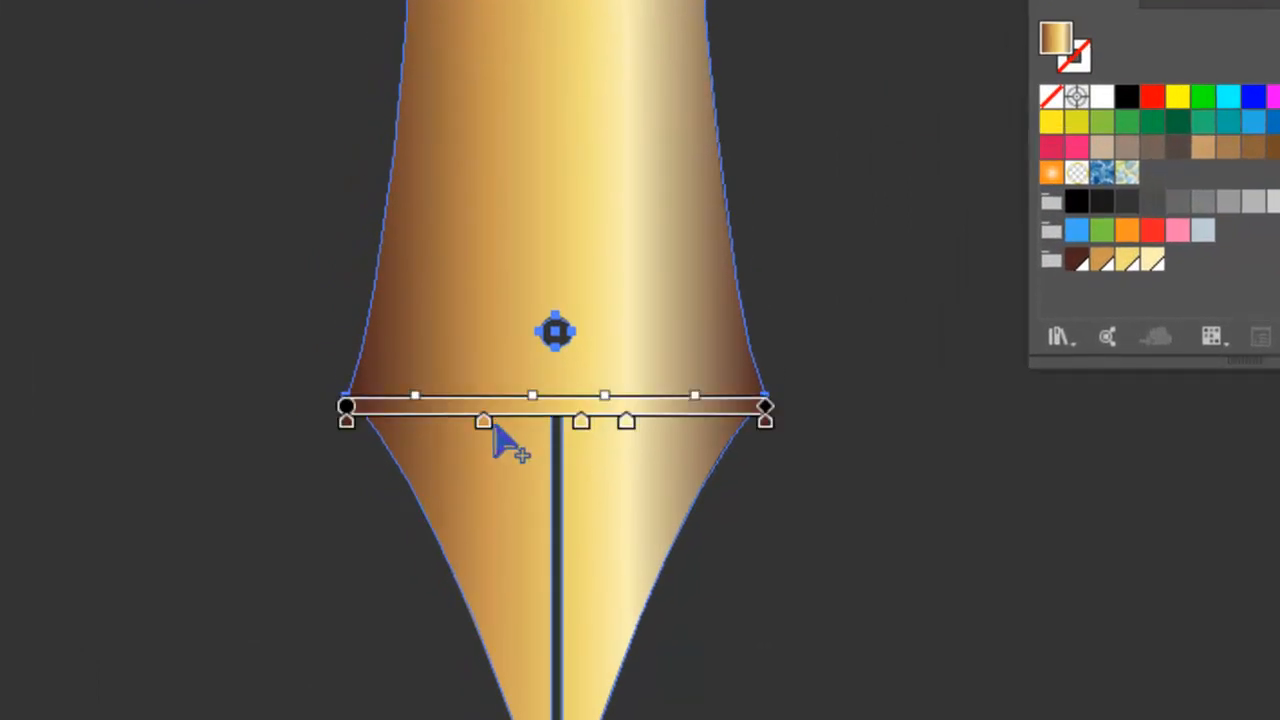
mouse_move(485, 440)
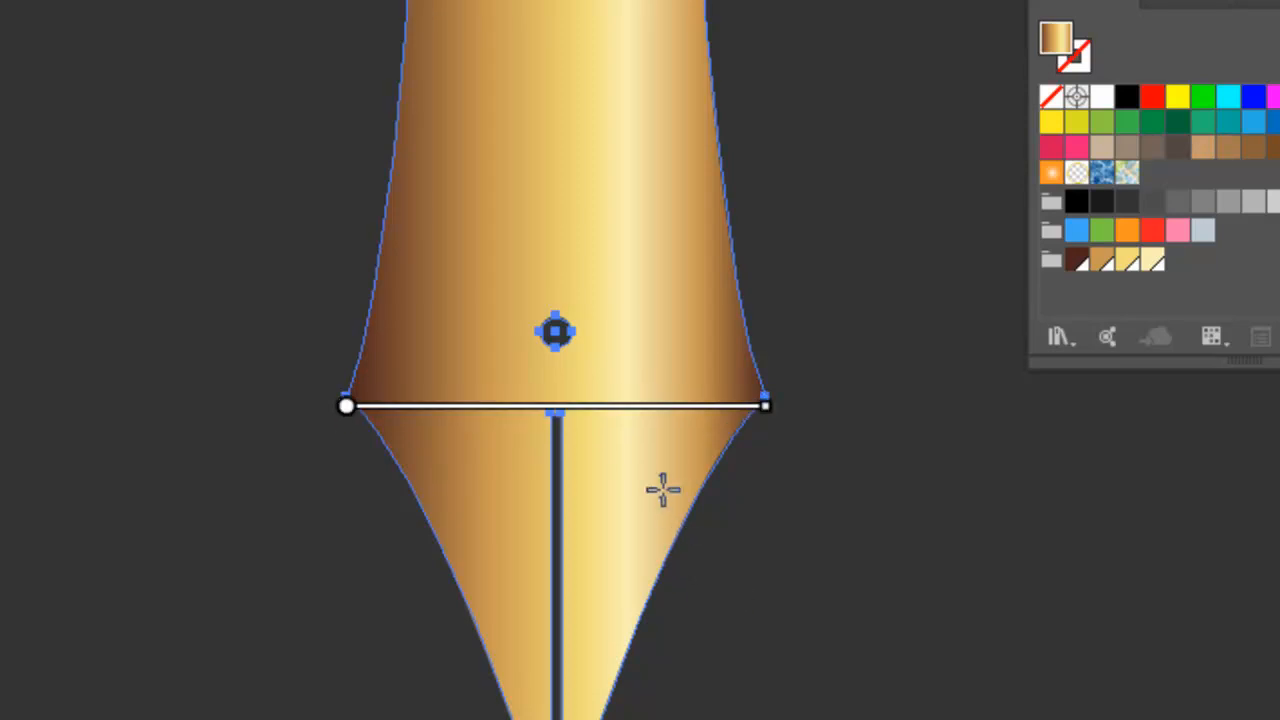
- Add a brownish stop near the right end of the nib's gradient annotator
click(620, 407)
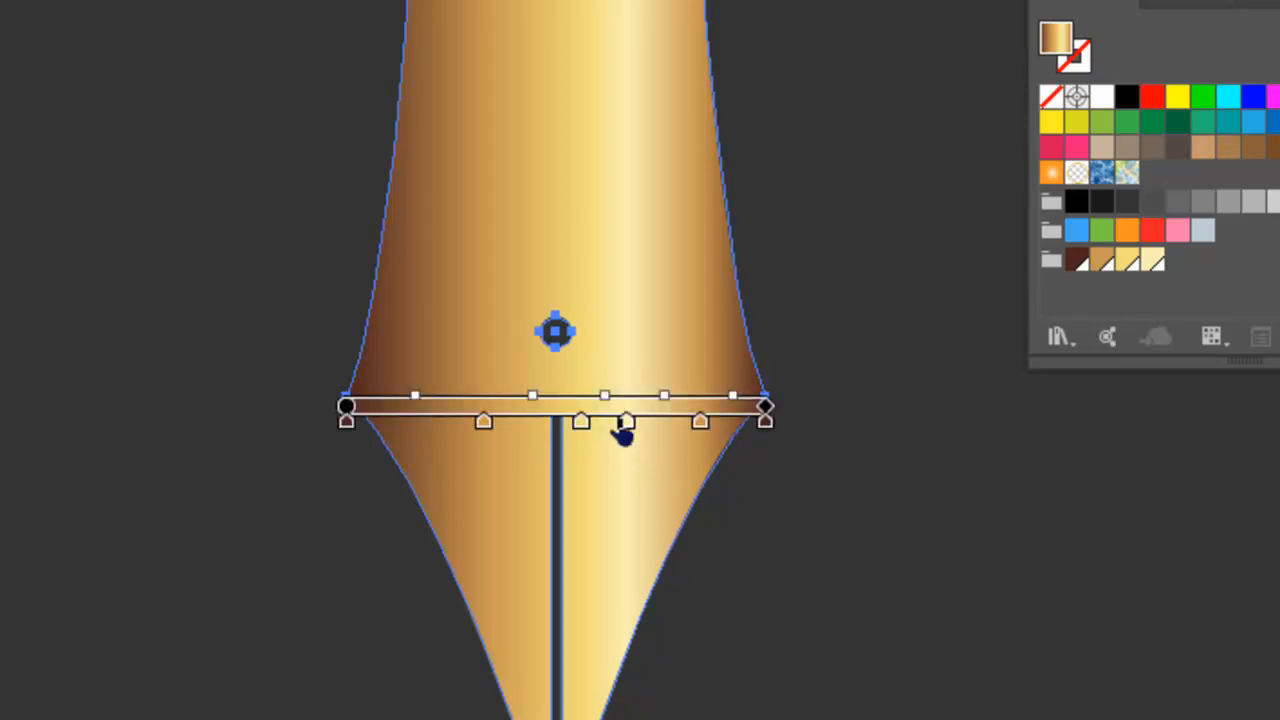
mouse_move(715, 650)
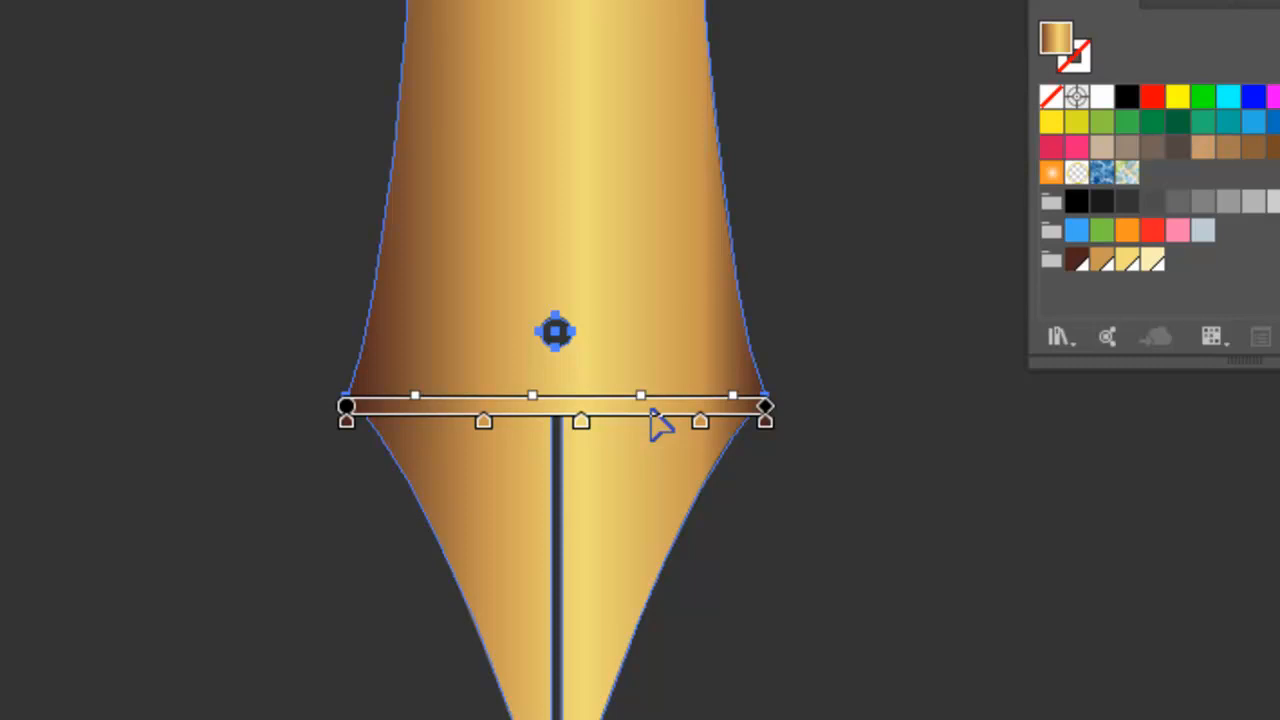
mouse_move(655, 415)
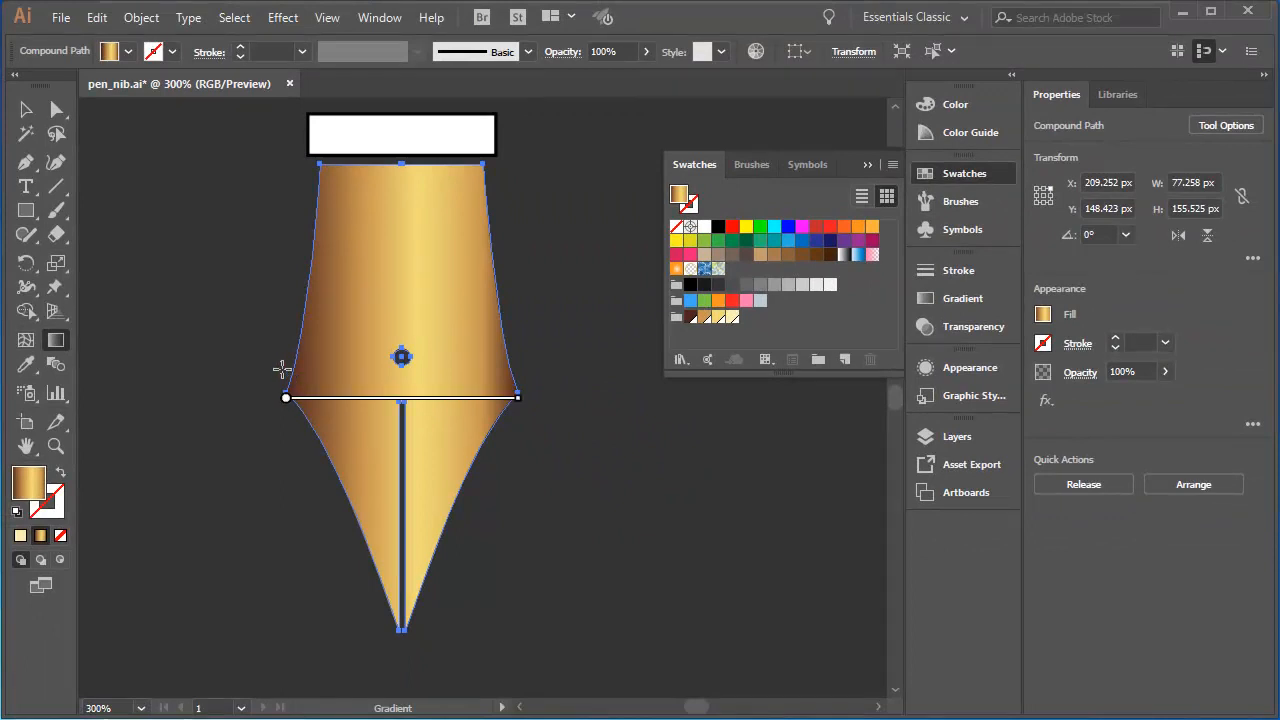
- Drag the annotator end point down so the gradient slopes toward the right, then deselect
drag(518, 397, 478, 393)
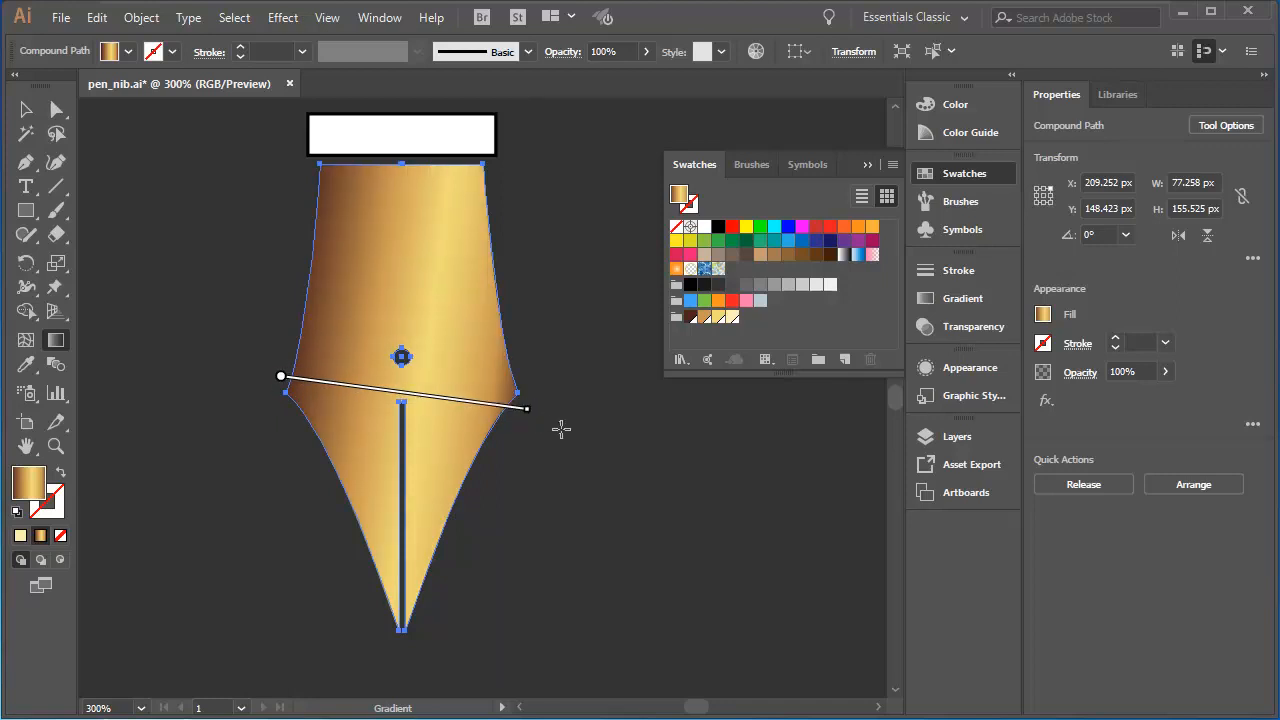
mouse_move(325, 315)
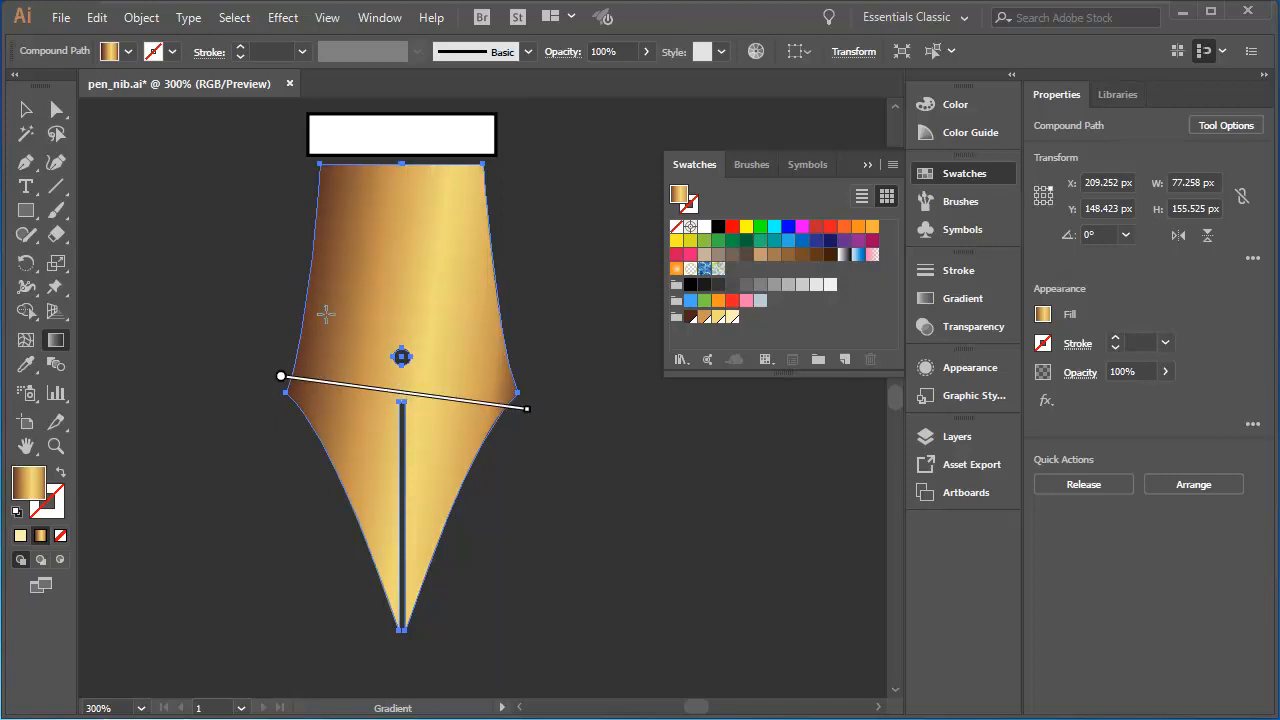
click(25, 110)
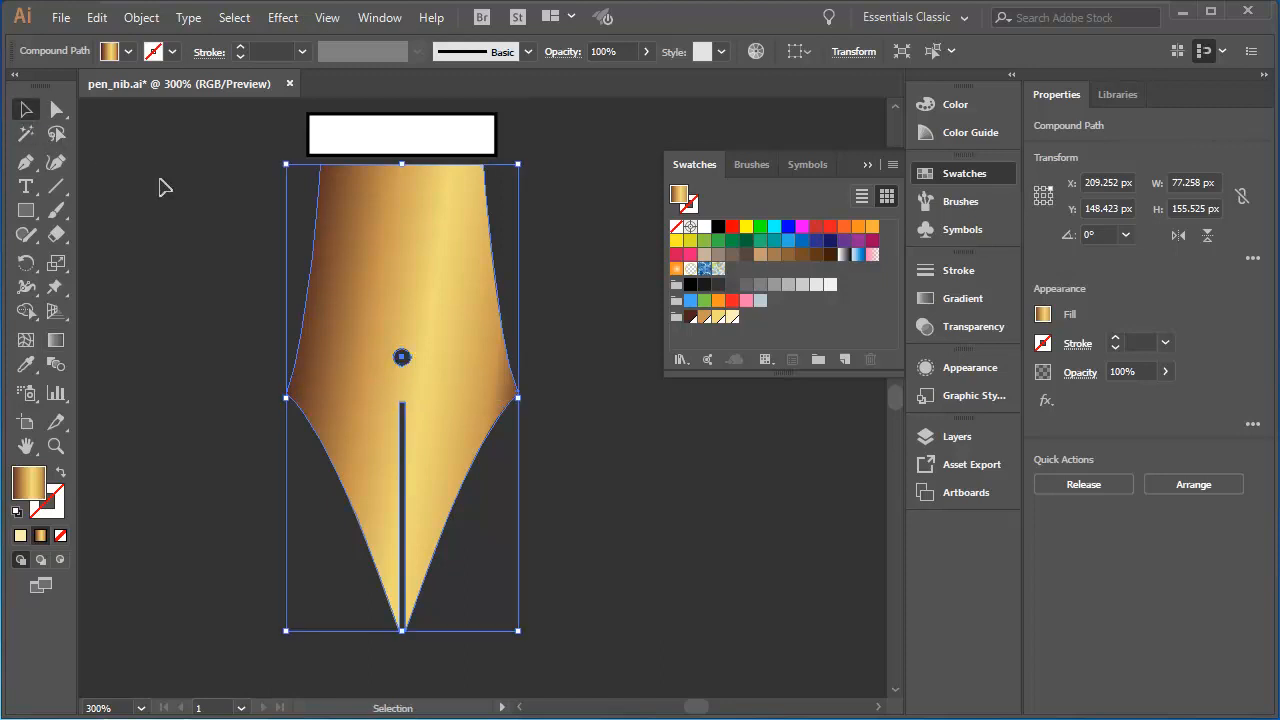
click(290, 265)
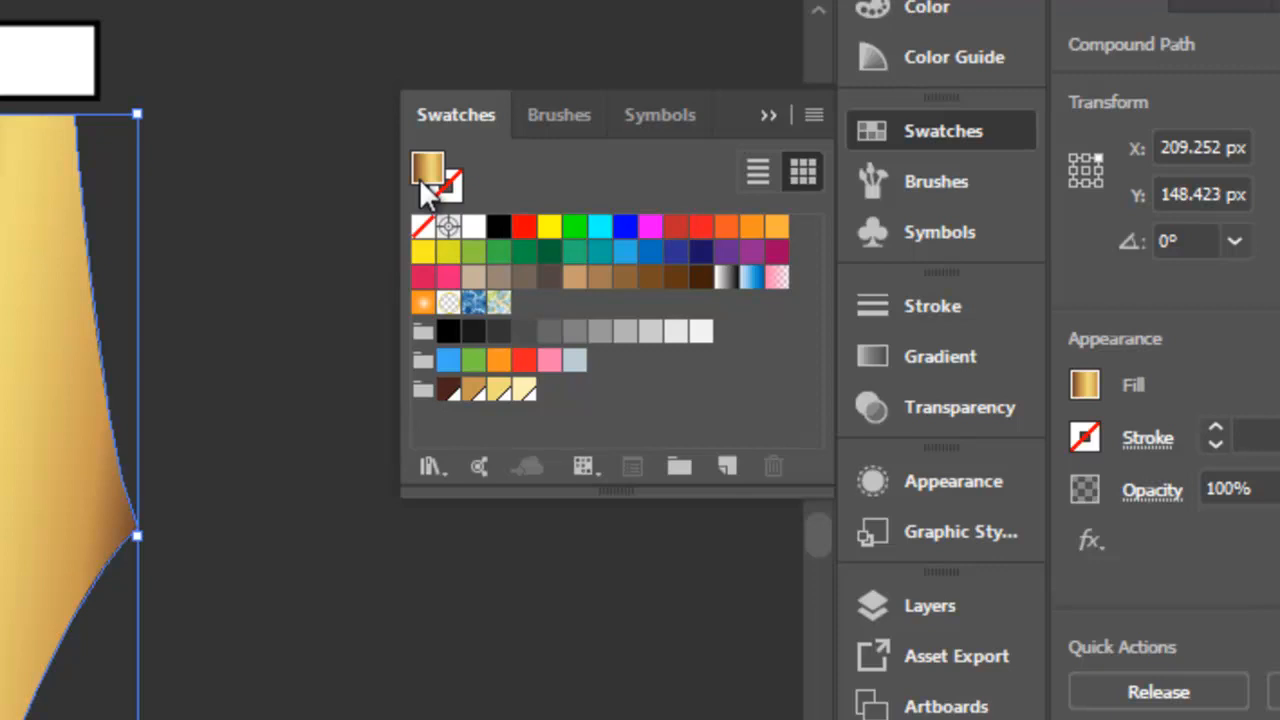
mouse_move(432, 195)
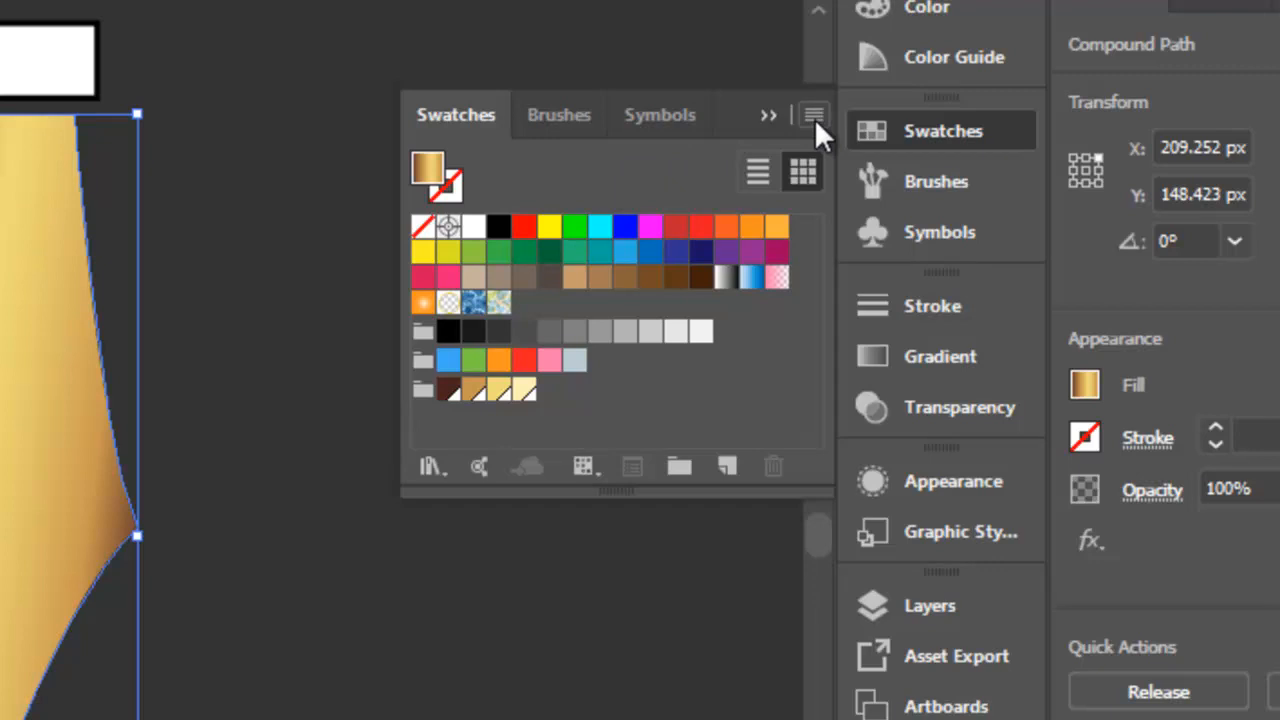
- Create a new swatch from the nib's fill named 'gold grad' and confirm
click(814, 114)
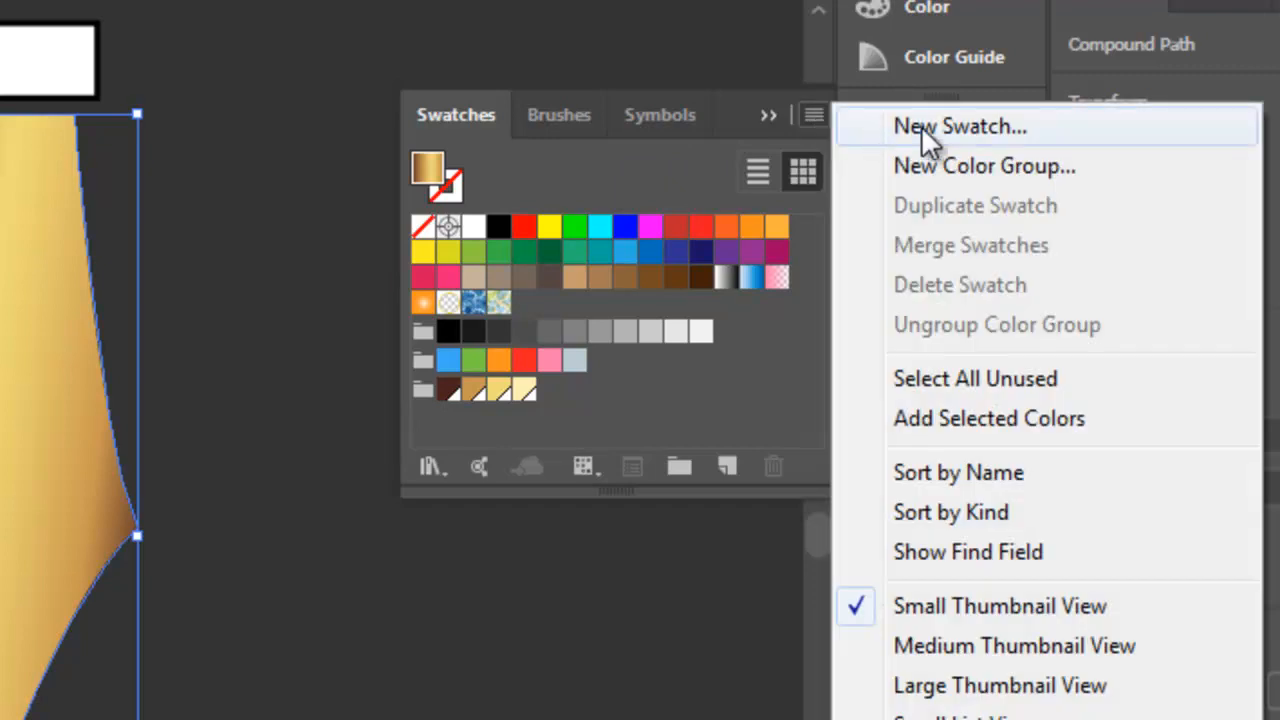
click(959, 125)
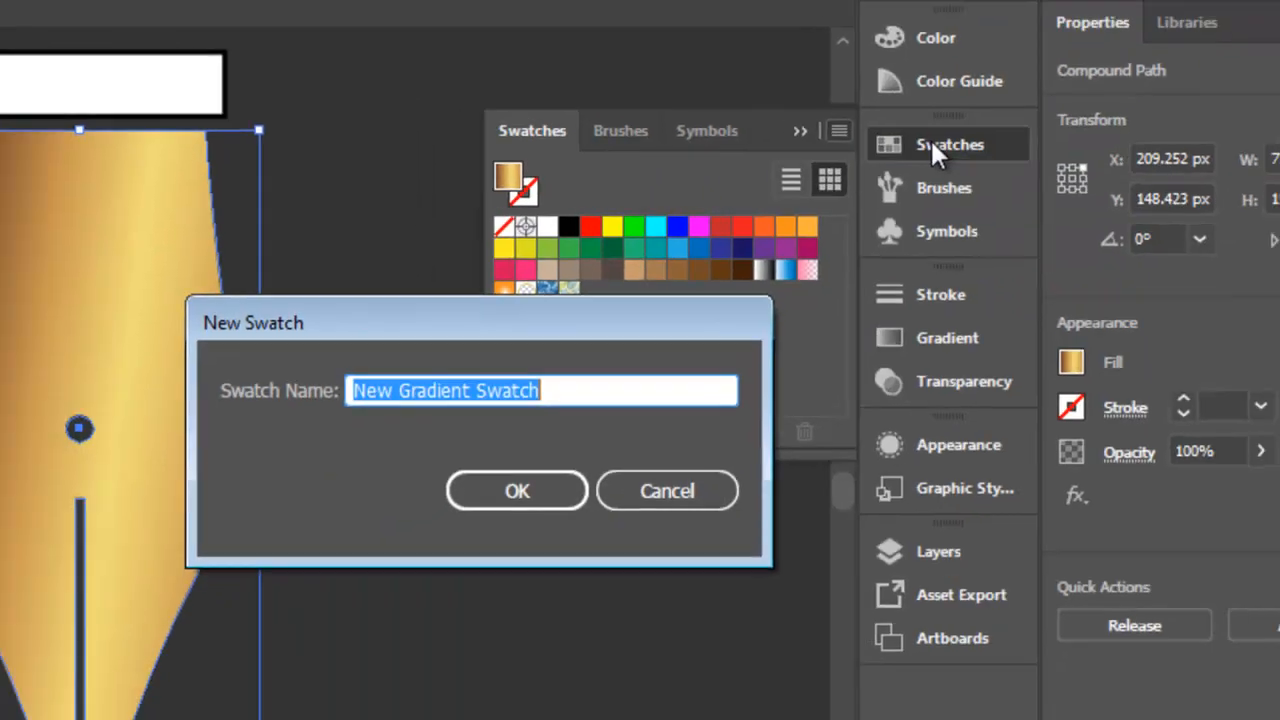
text(g)
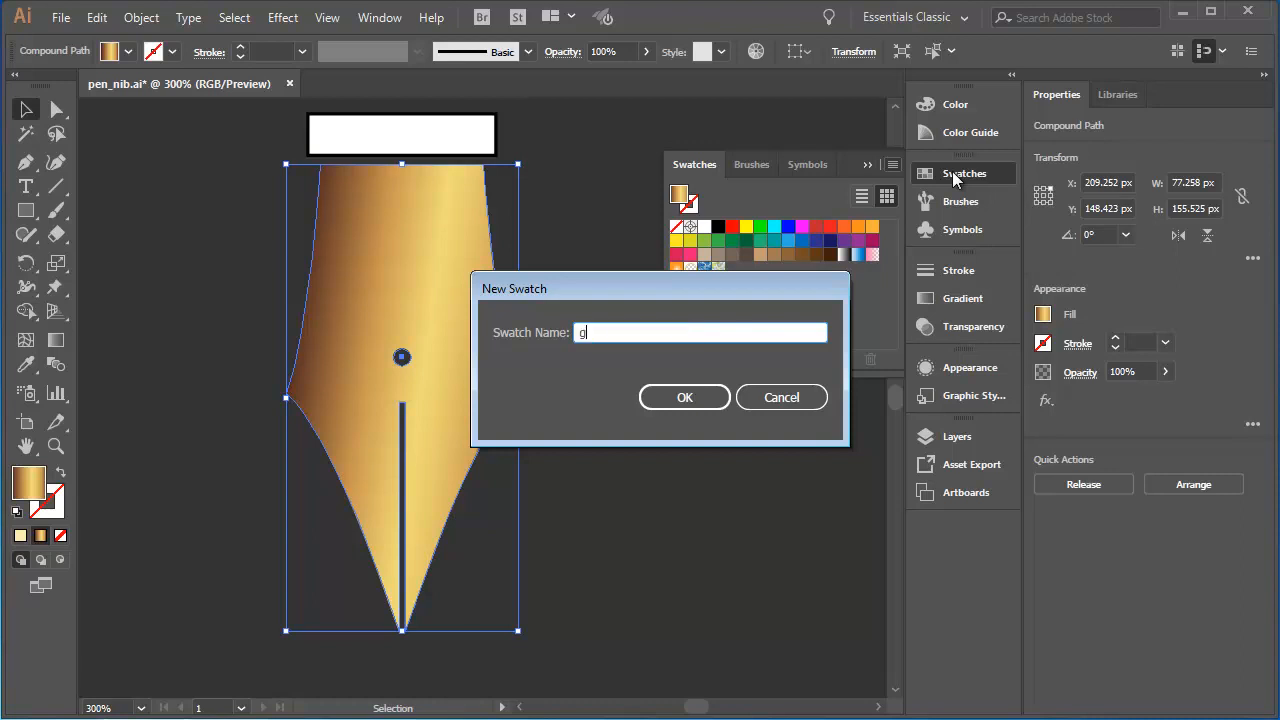
text(old grad)
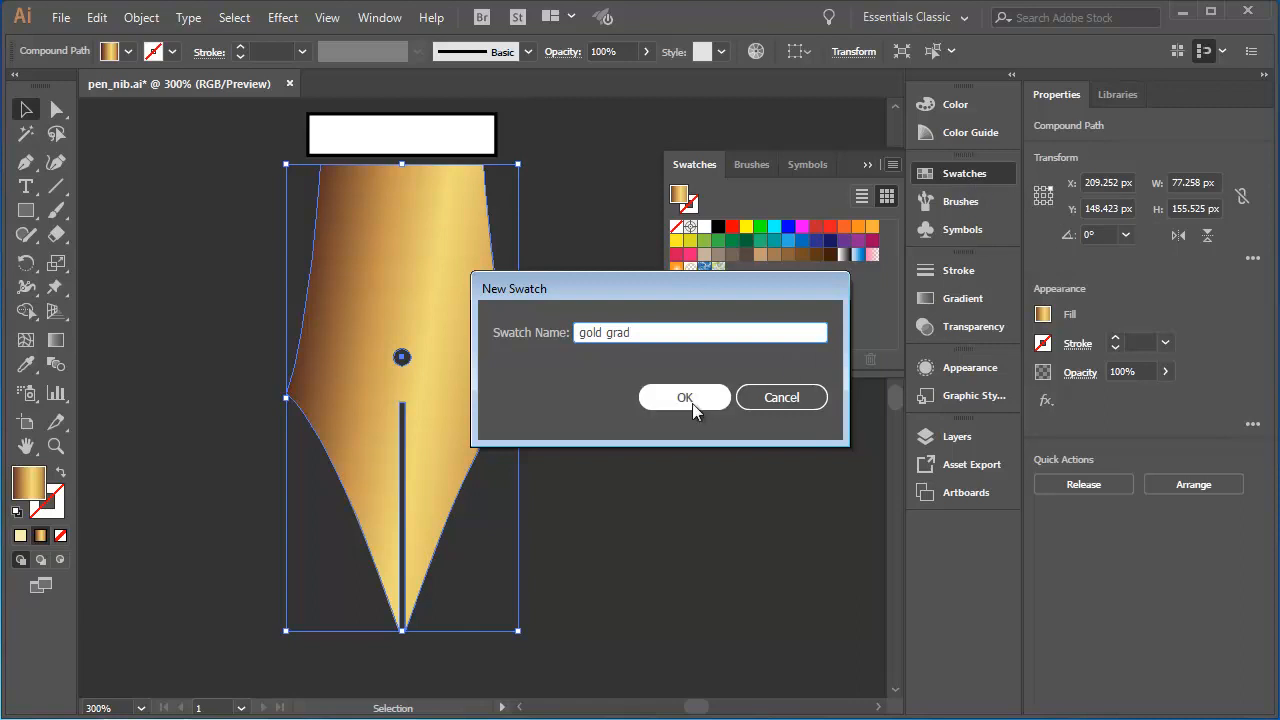
click(685, 397)
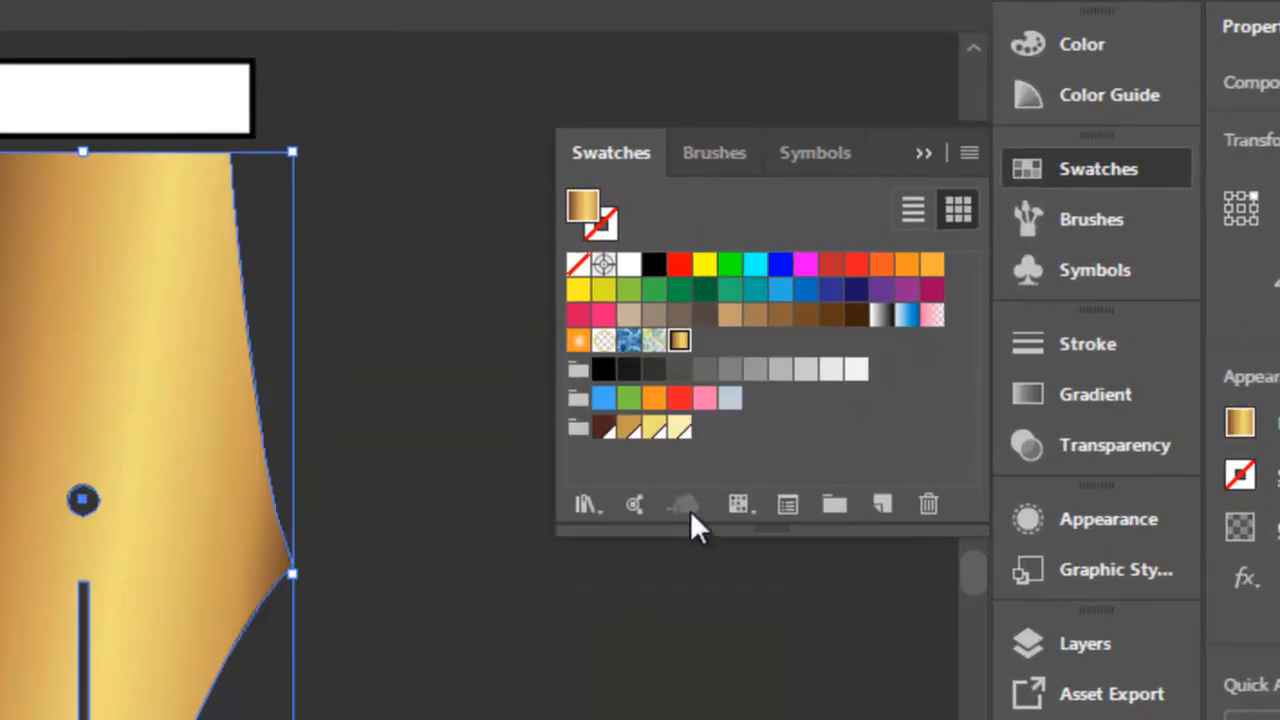